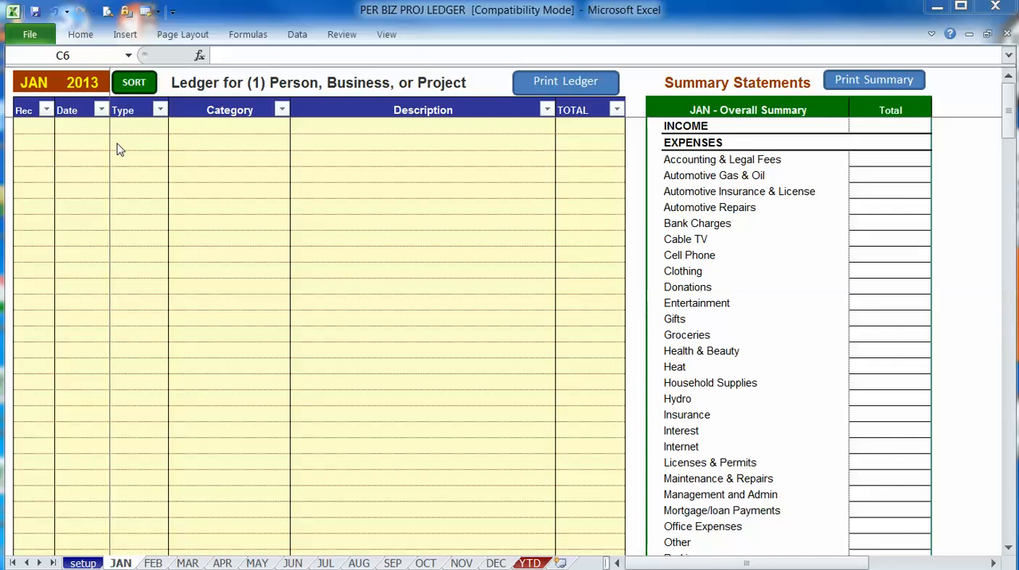
mouse_move(119, 155)
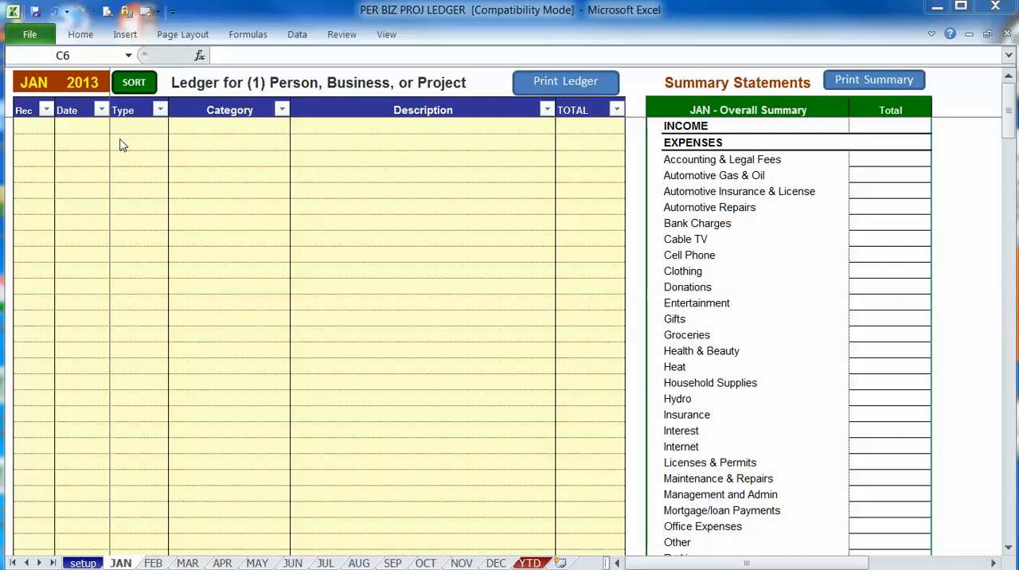
Enter date 11 in C6 and set the entry's Type to Visa, ready for the category
left_click(83, 142)
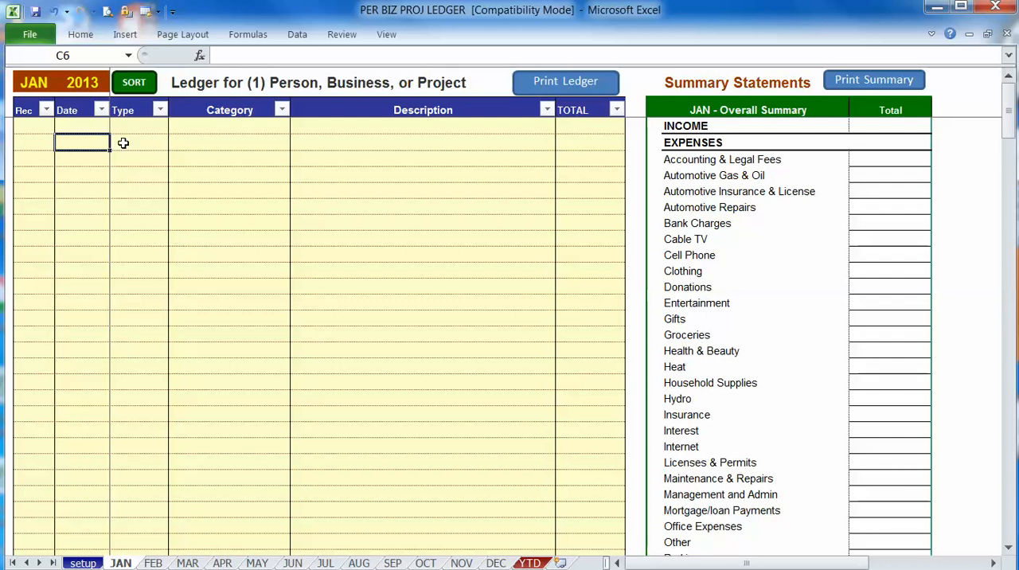
type("11")
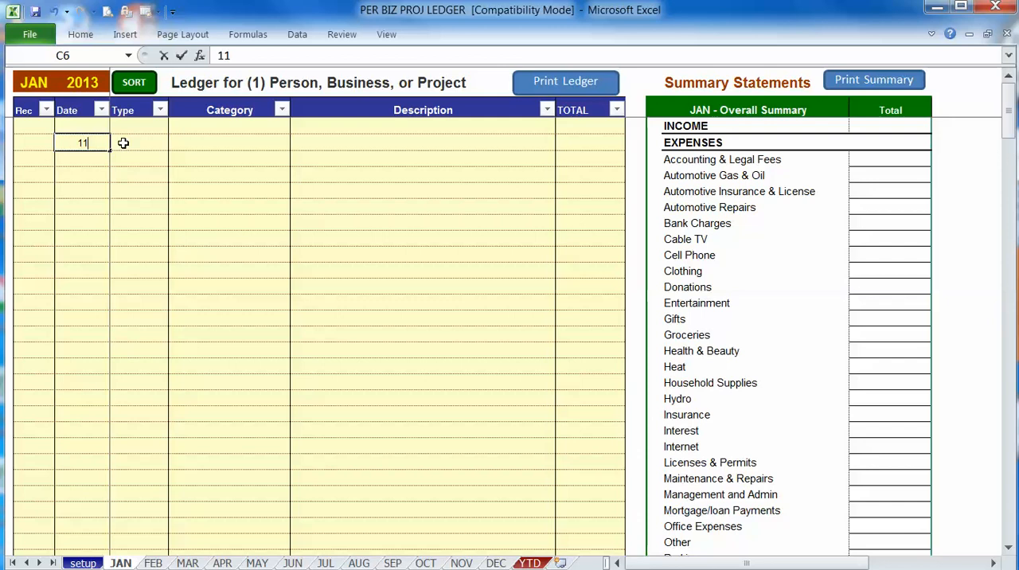
left_click(173, 142)
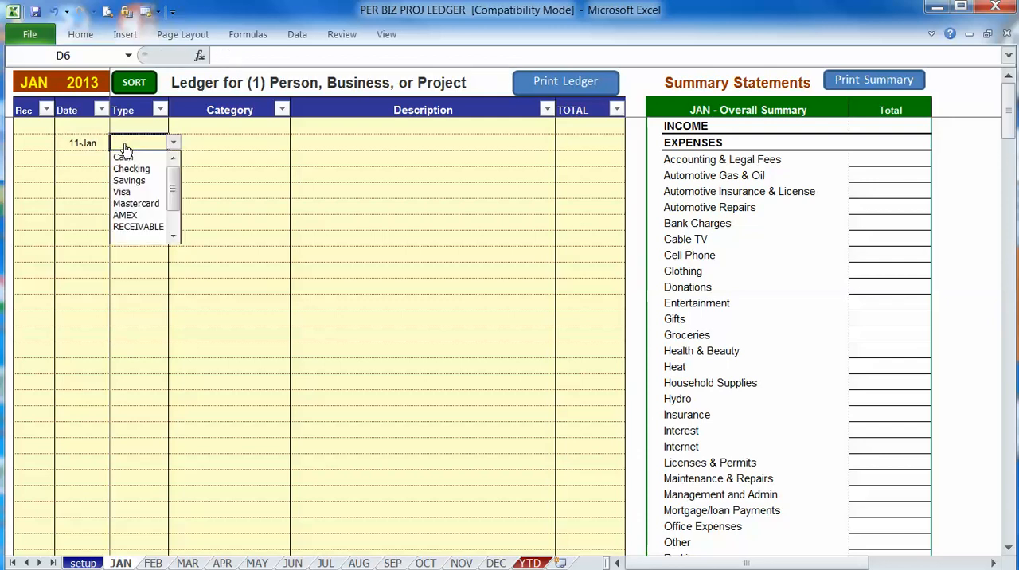
mouse_move(122, 192)
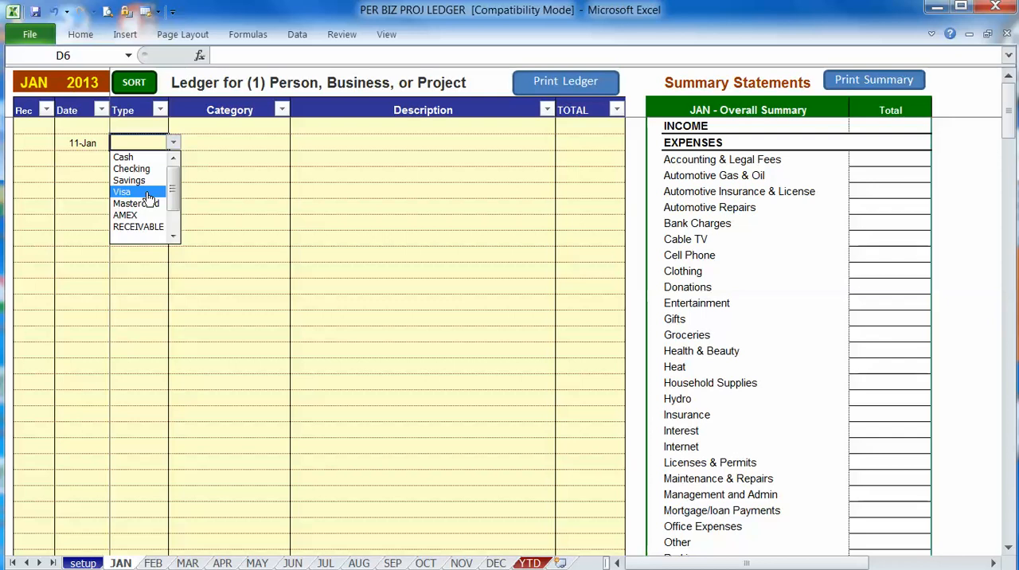
left_click(121, 192)
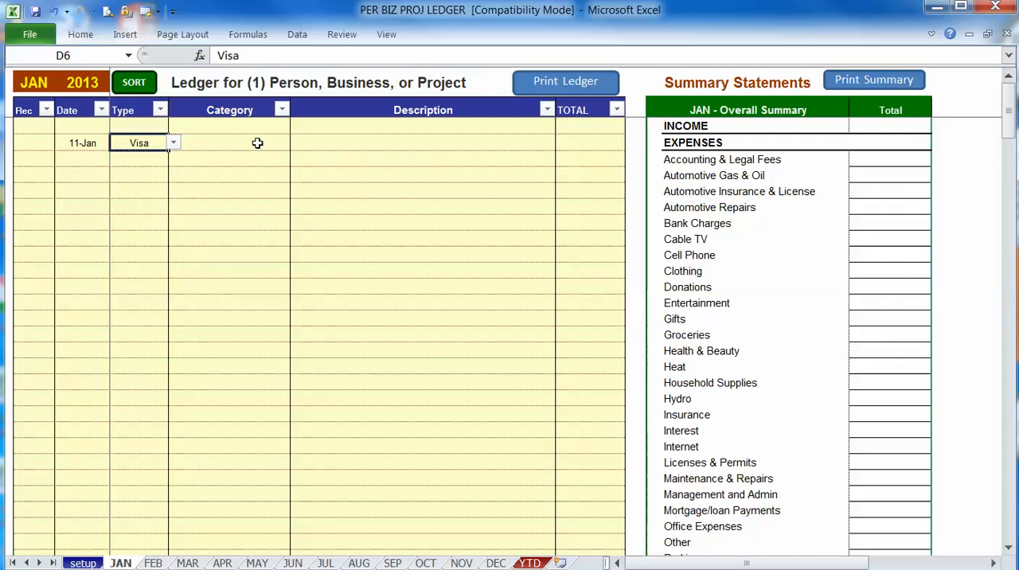
left_click(231, 142)
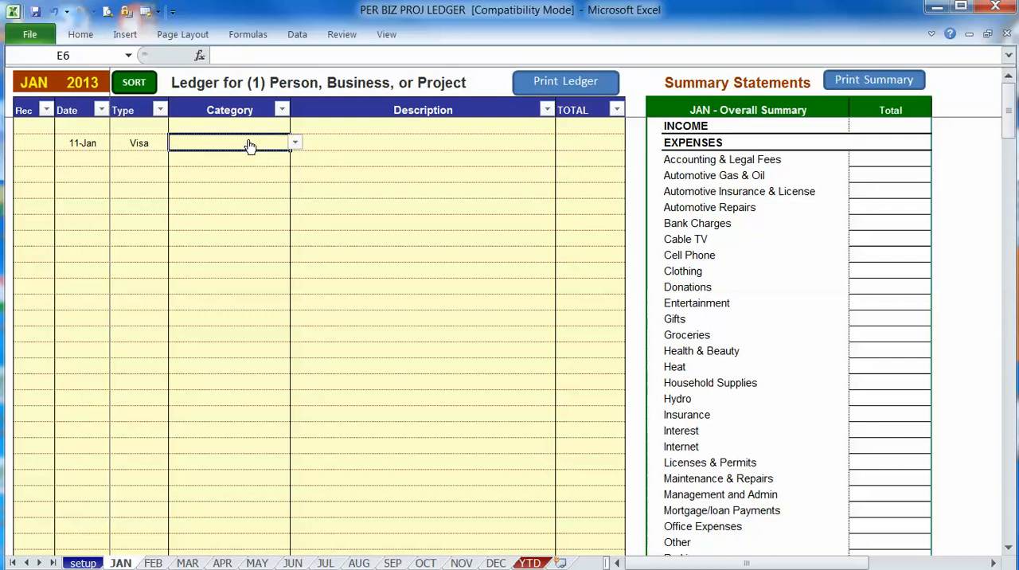
Set category TRANSFER IN(+) OUT(-), description 'payment to visa' and total 500.00 for the Visa entry
left_click(294, 142)
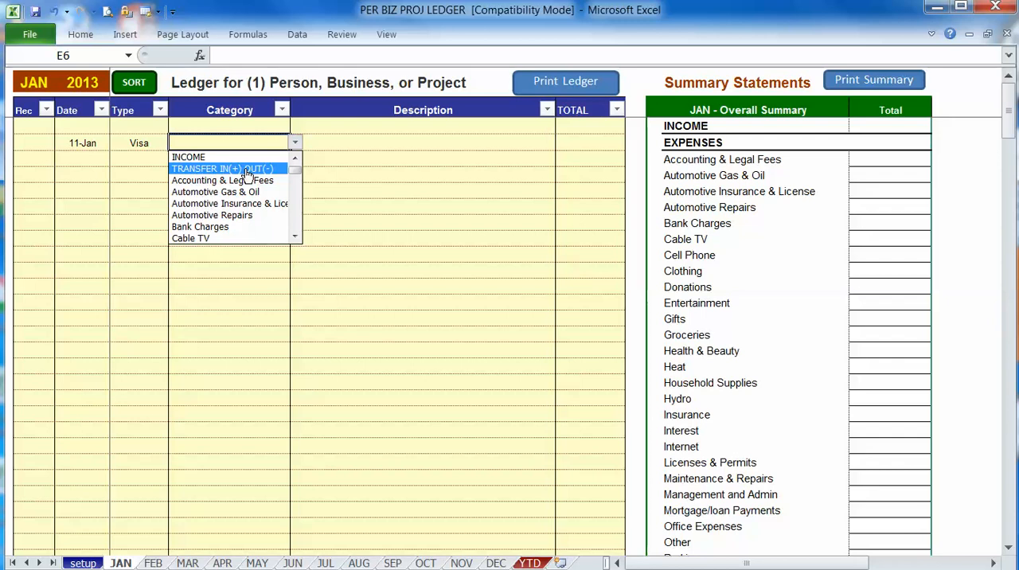
left_click(223, 168)
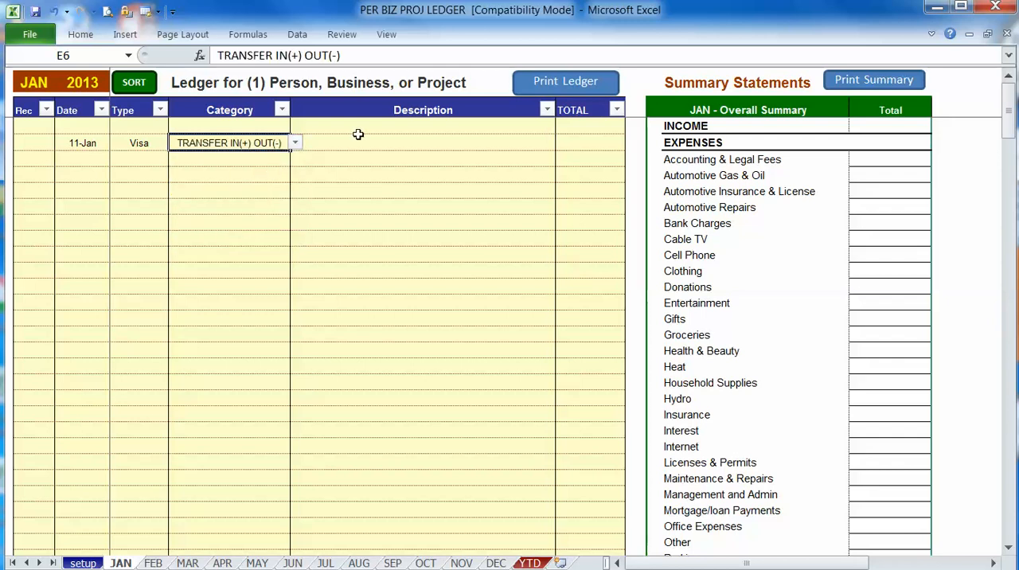
type("payment to visa")
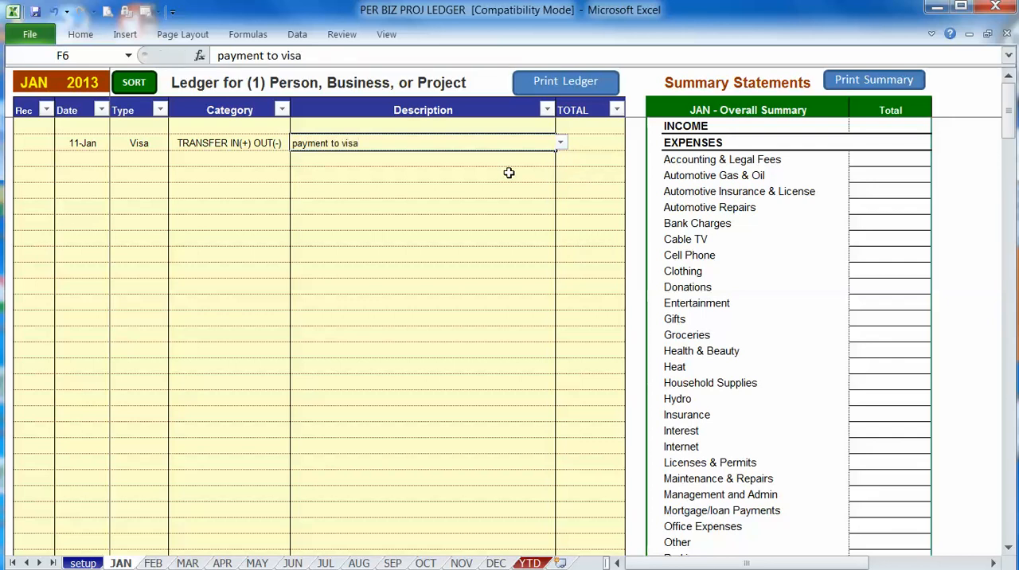
type("5")
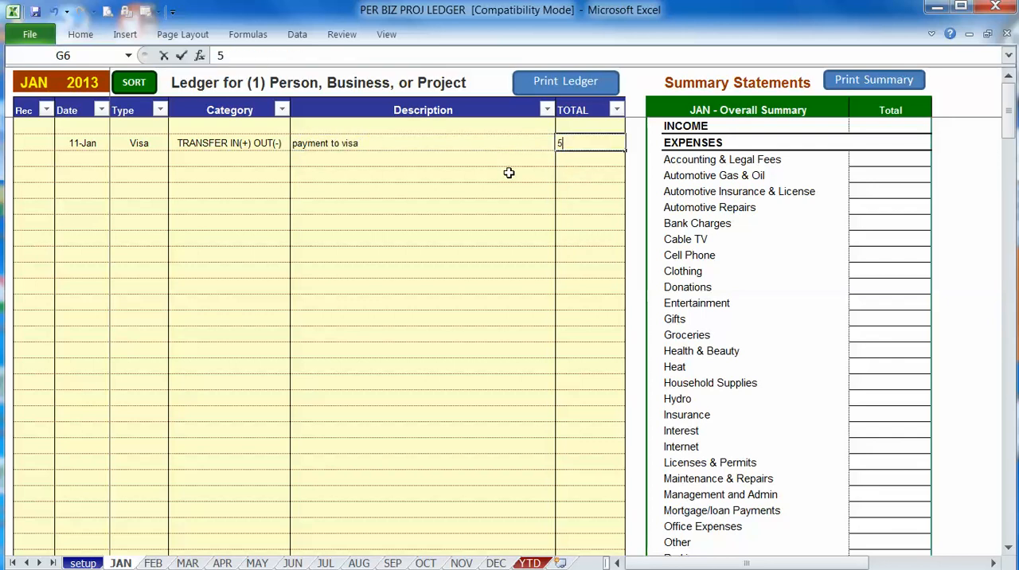
type("00")
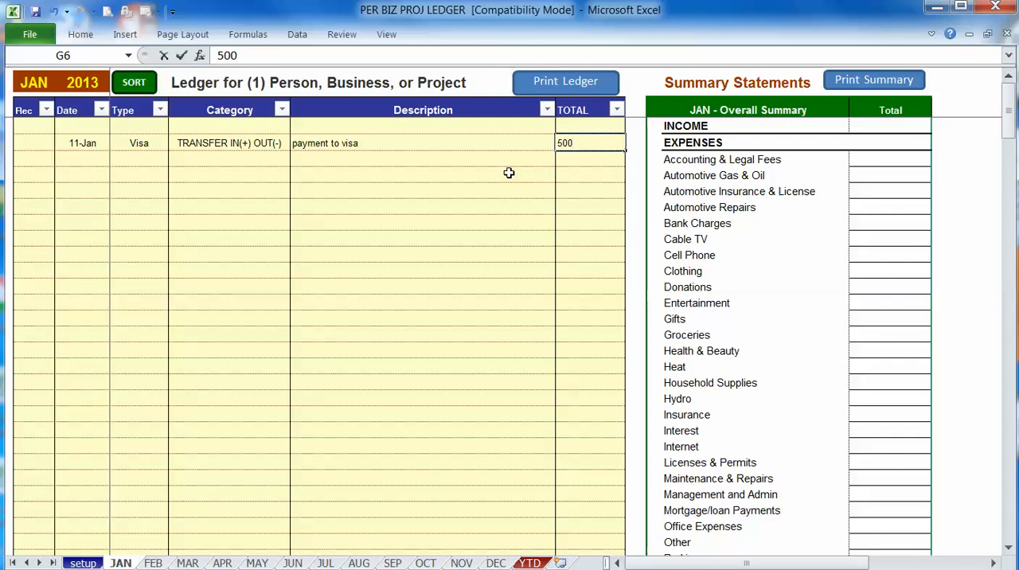
key("Return")
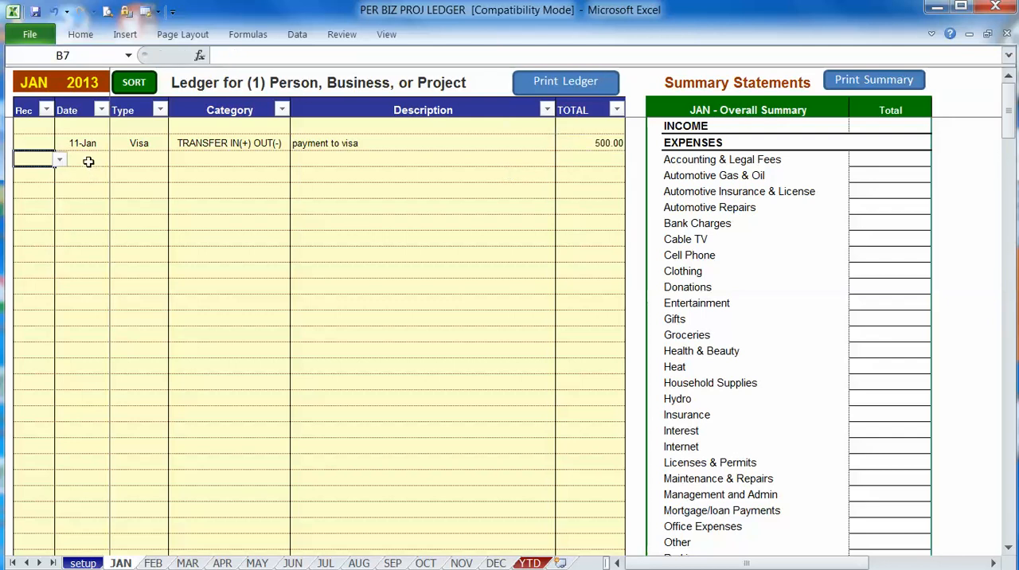
Start row 7 as a Checking entry with category TRANSFER IN(+) OUT(-)
left_click(139, 160)
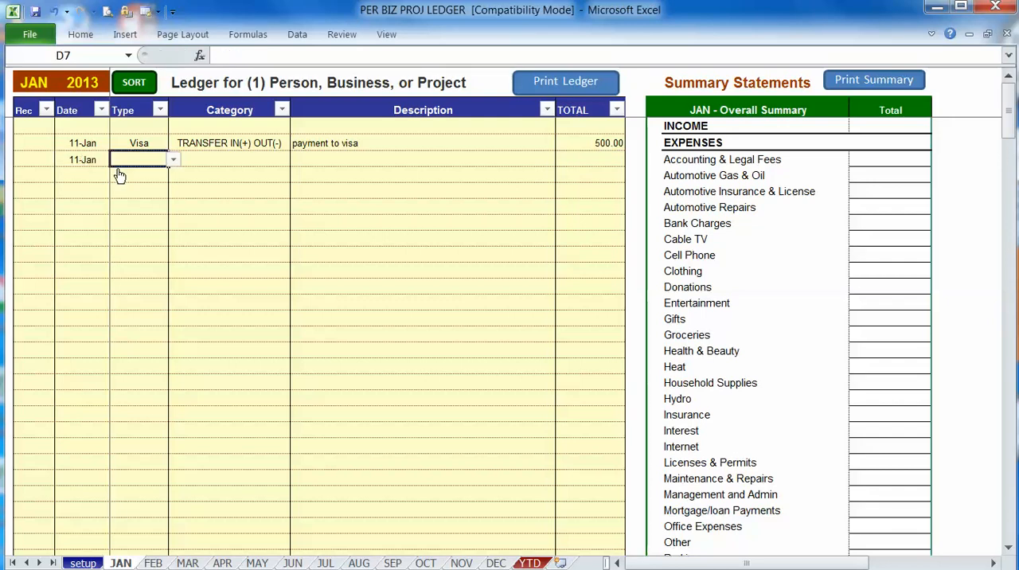
left_click(172, 159)
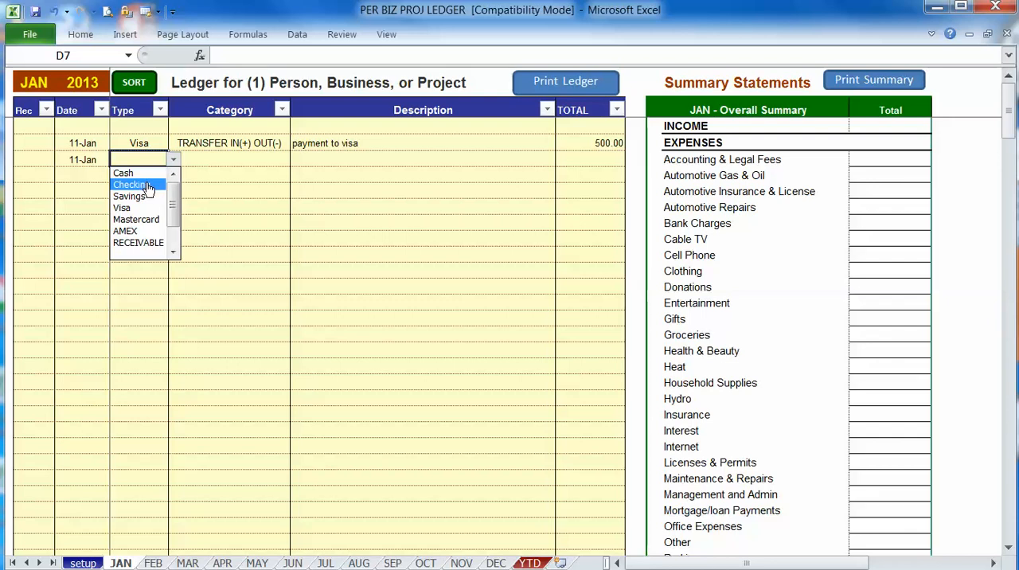
left_click(129, 184)
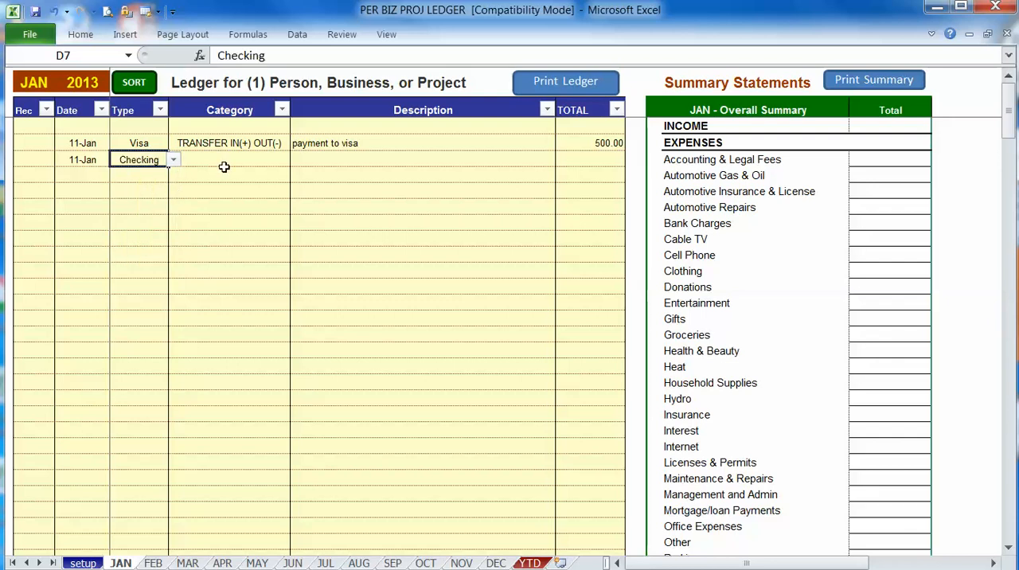
left_click(295, 158)
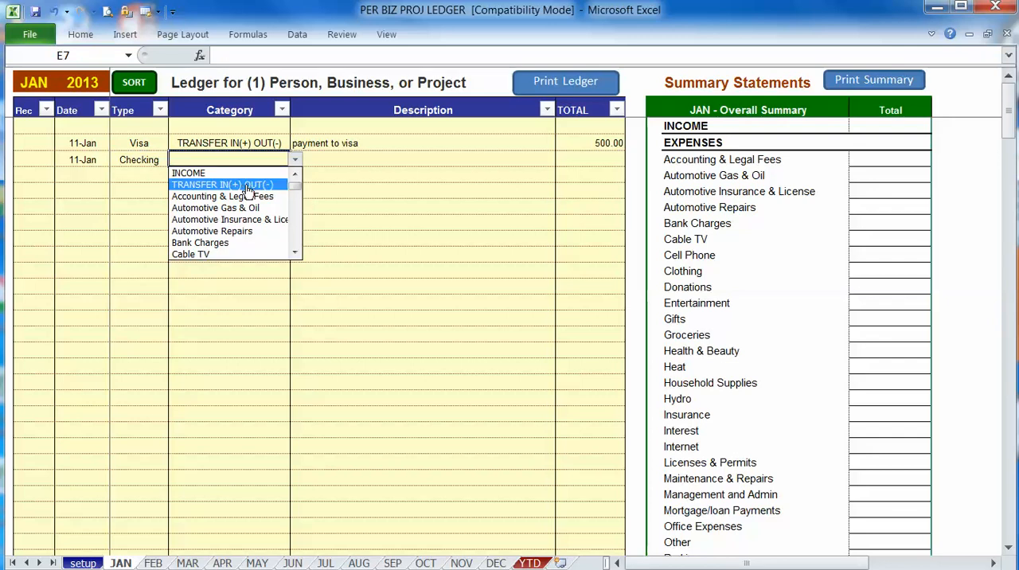
left_click(223, 184)
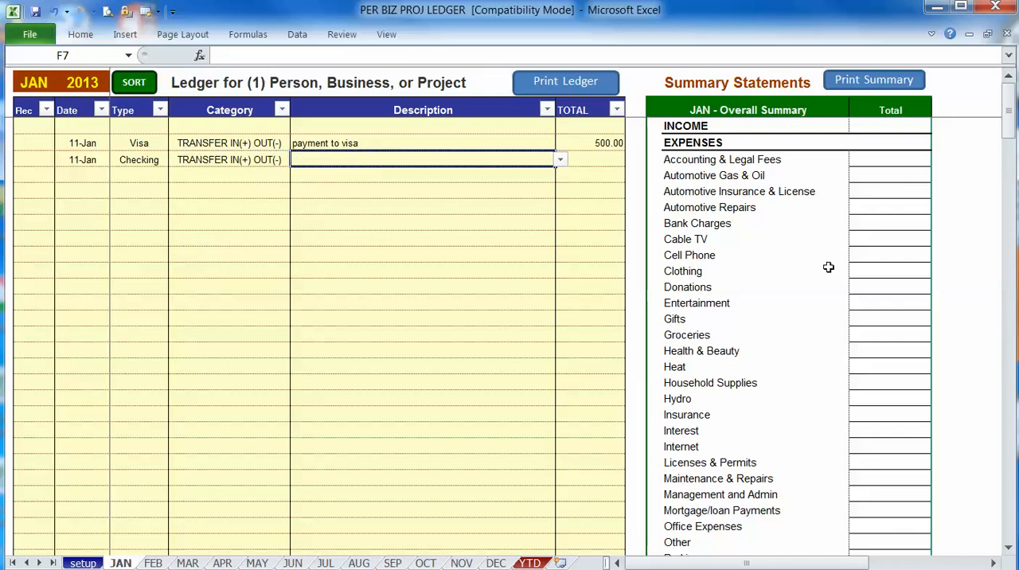
Describe it 'payment to visa' and enter the total -500
type("payment to visa")
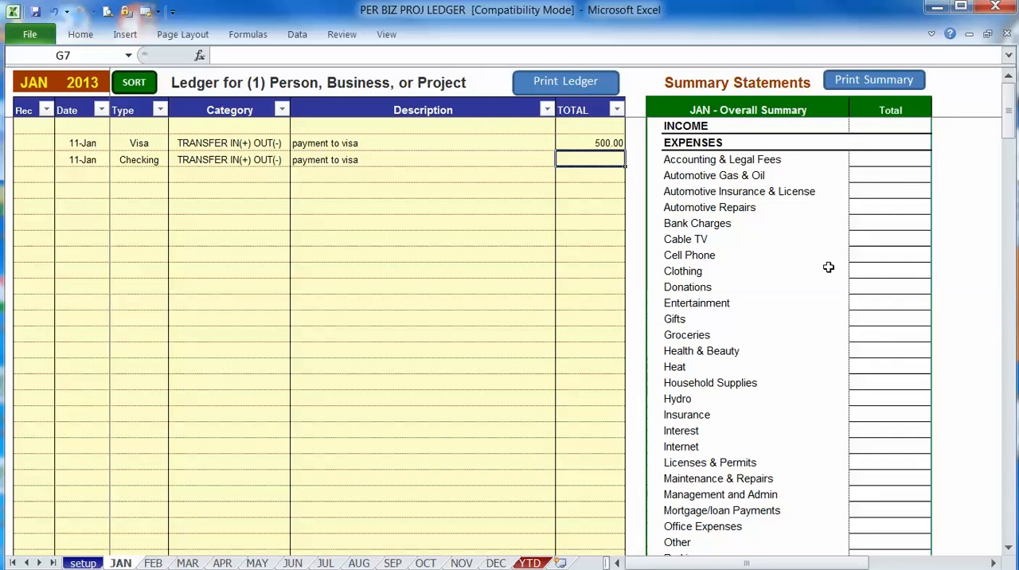
type("-500")
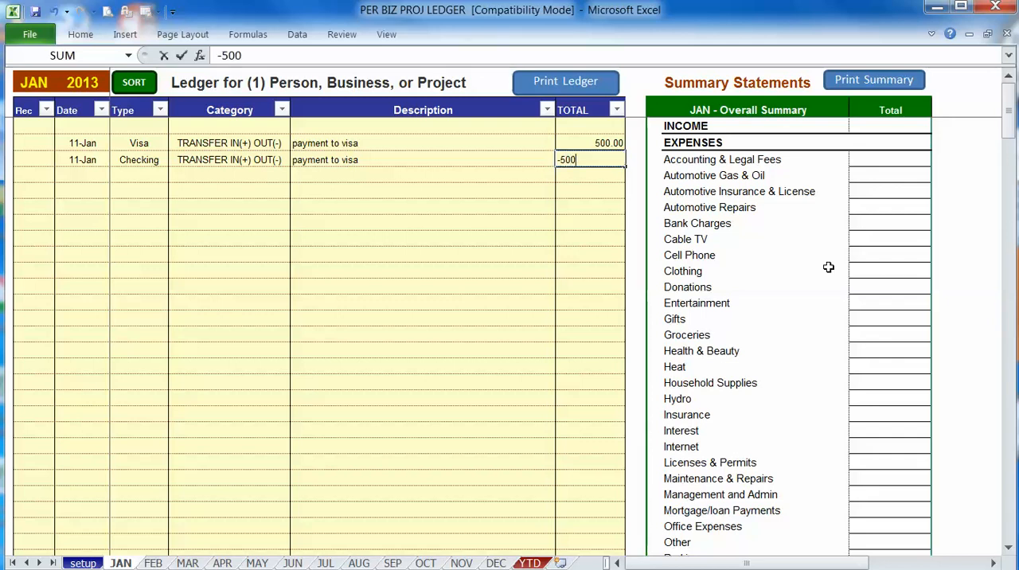
key("Return")
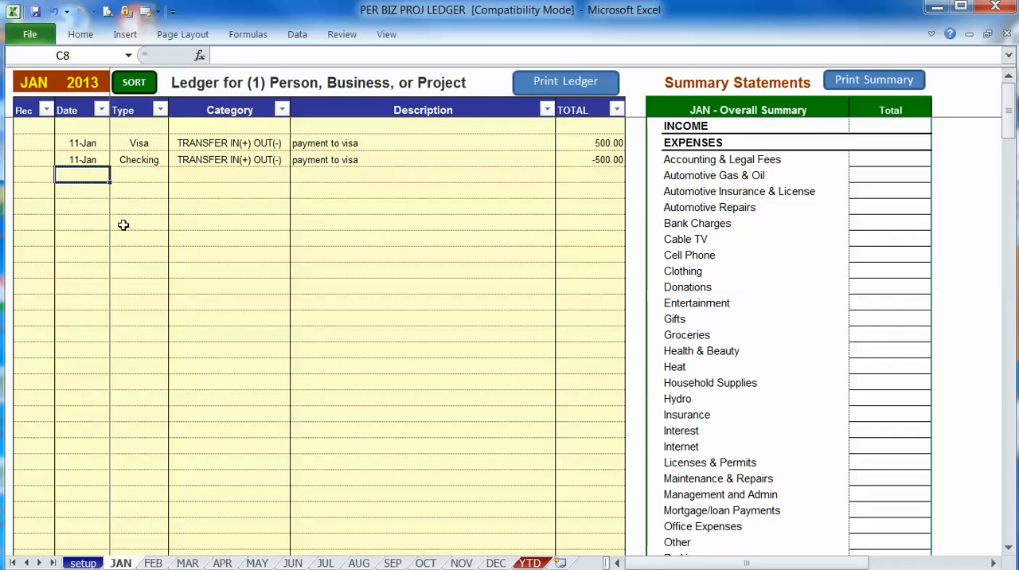
mouse_move(152, 189)
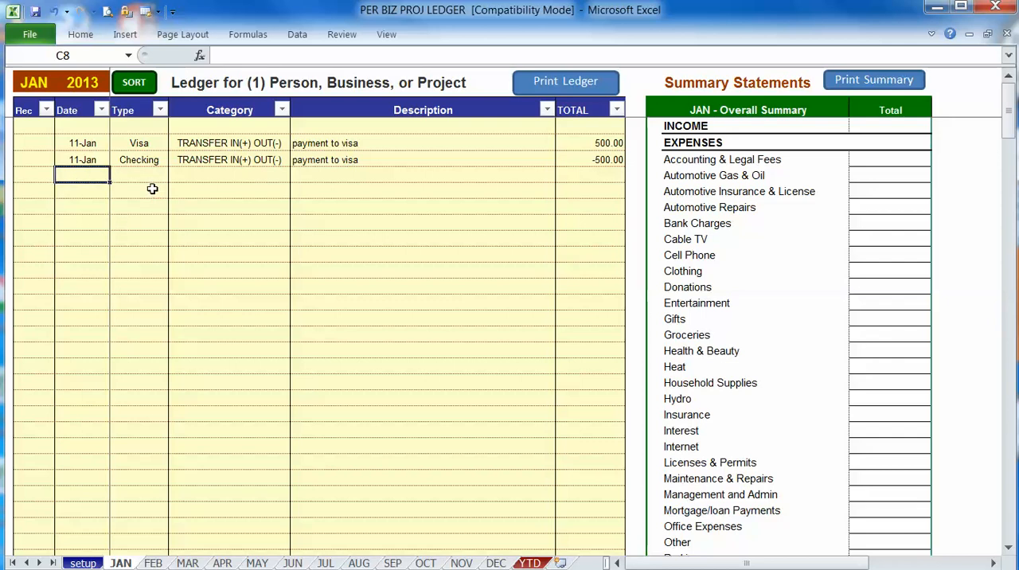
mouse_move(197, 195)
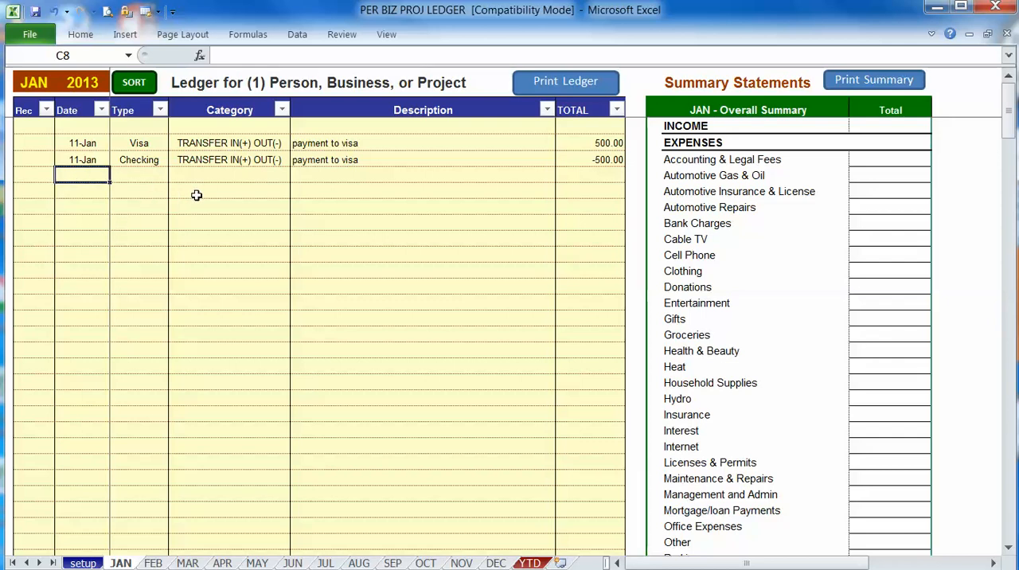
mouse_move(355, 189)
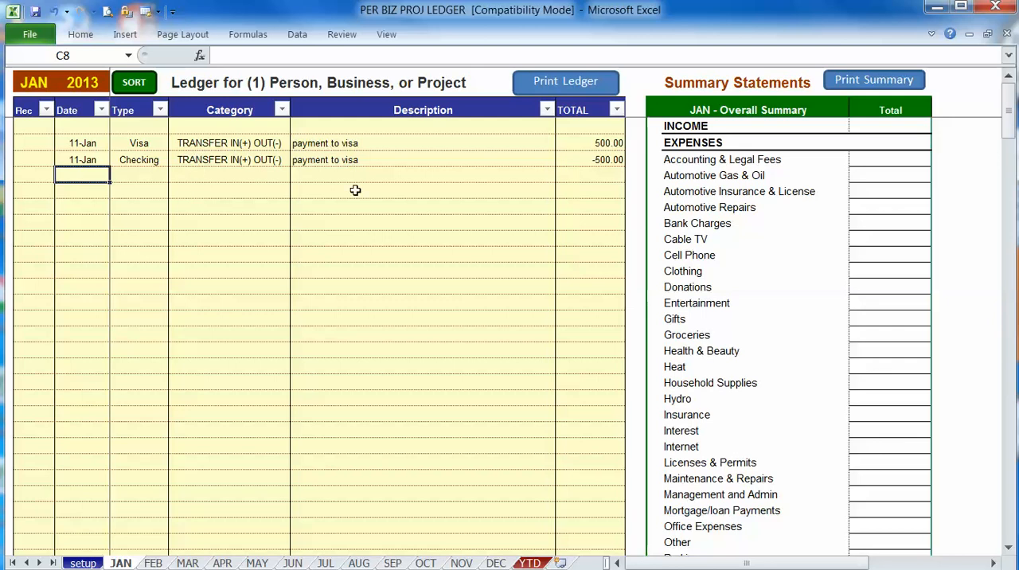
mouse_move(345, 185)
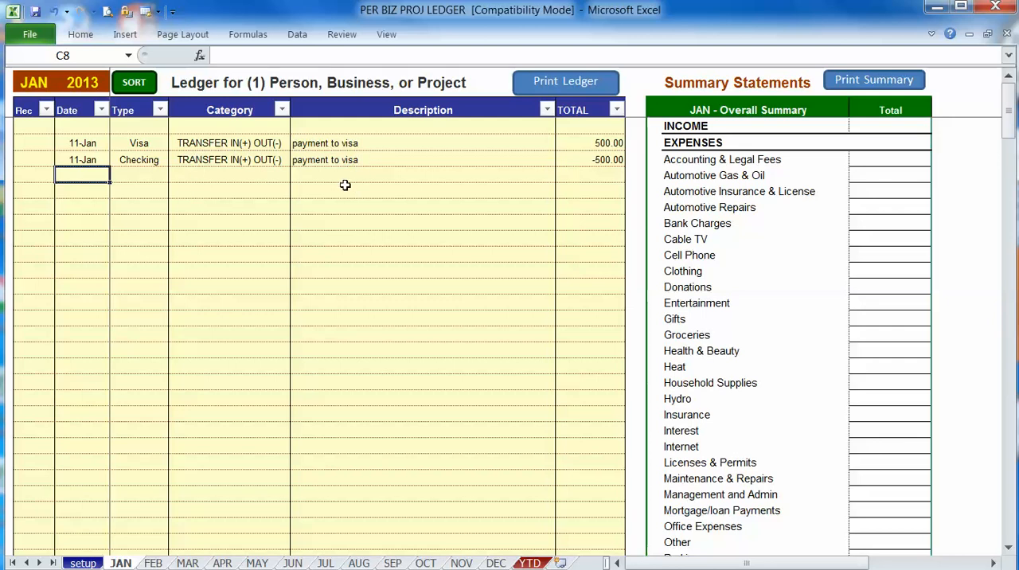
mouse_move(328, 177)
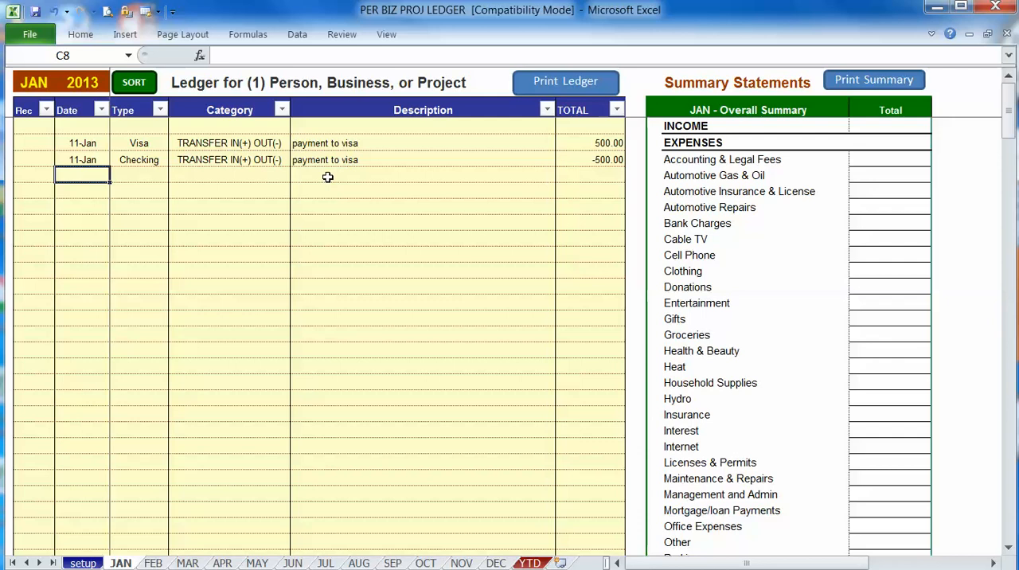
mouse_move(578, 279)
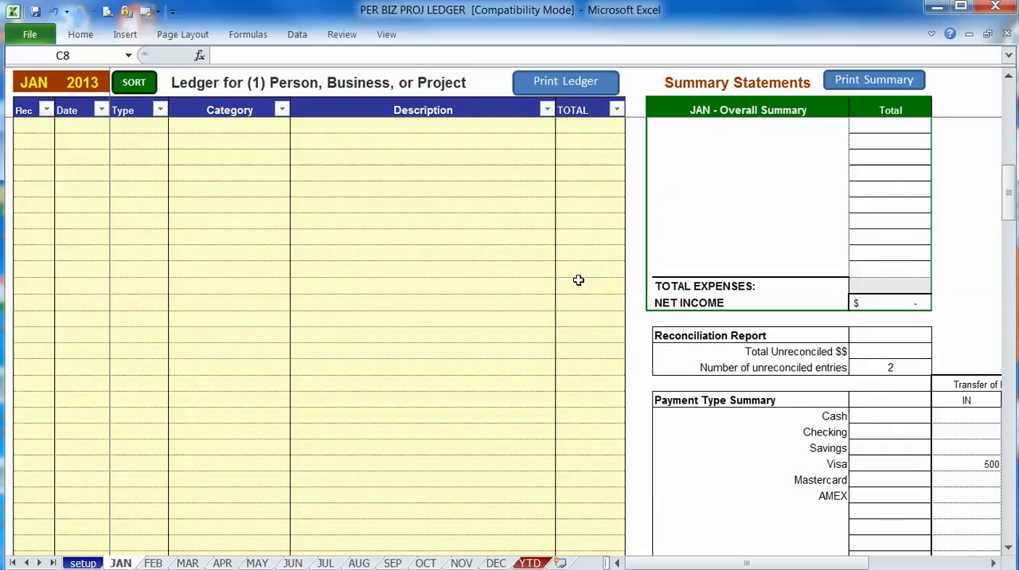
scroll("right", 3)
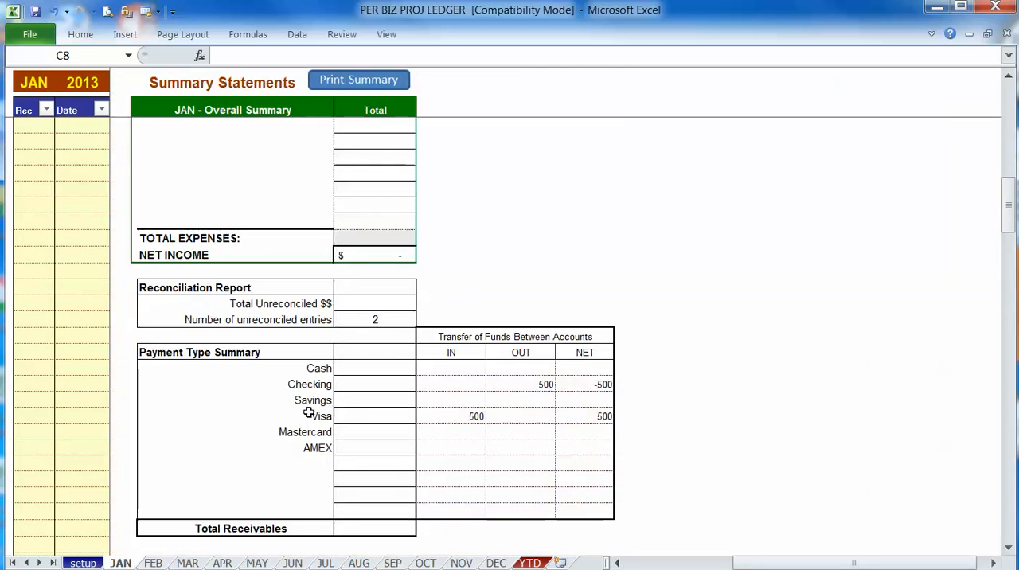
left_click(450, 416)
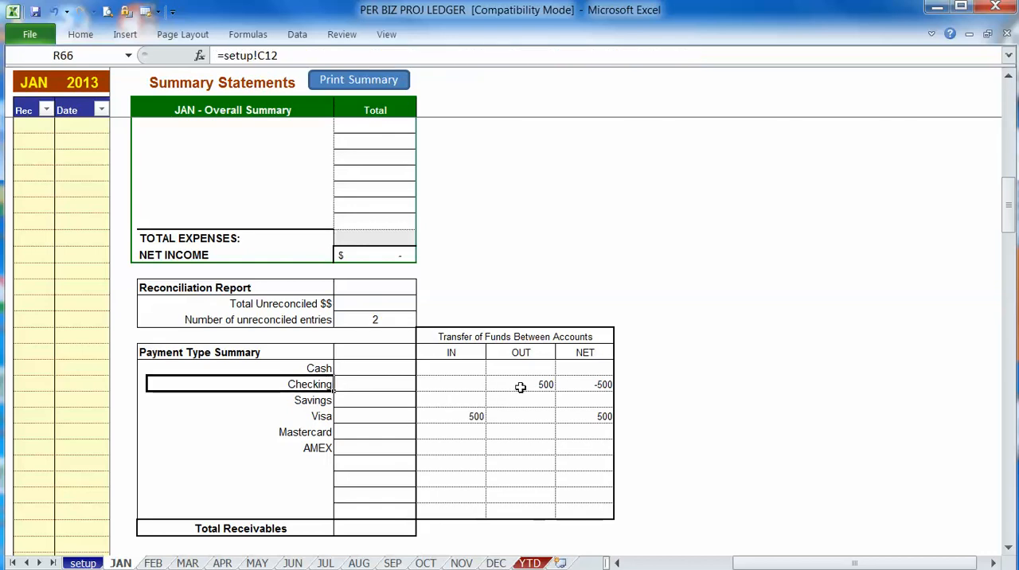
left_click(521, 384)
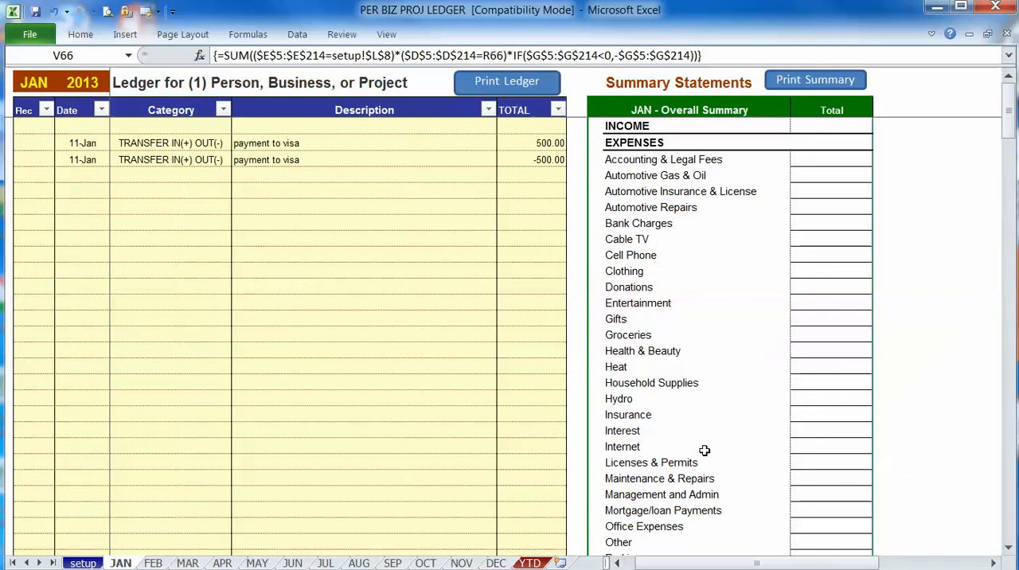
left_click(831, 125)
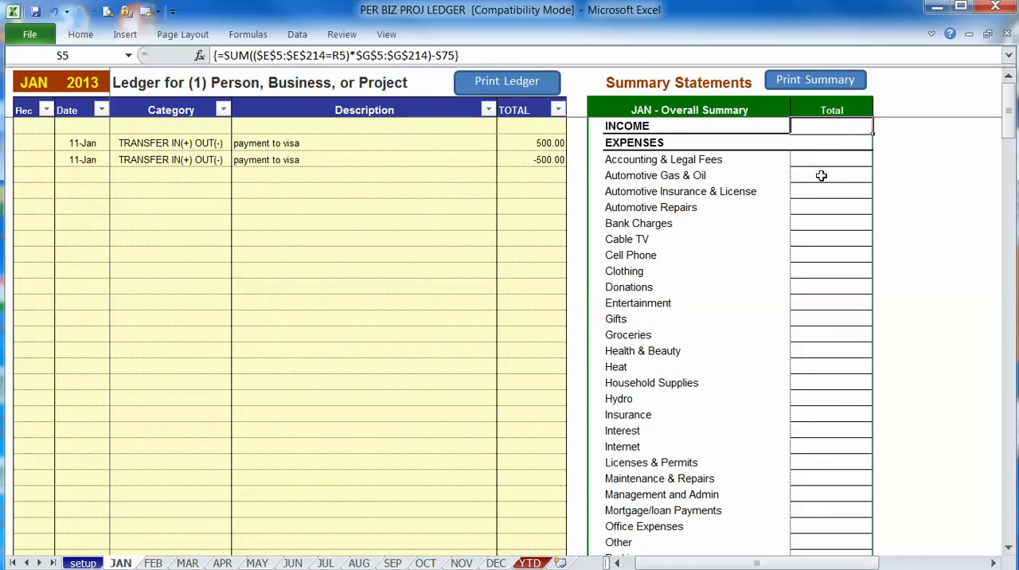
left_click(830, 175)
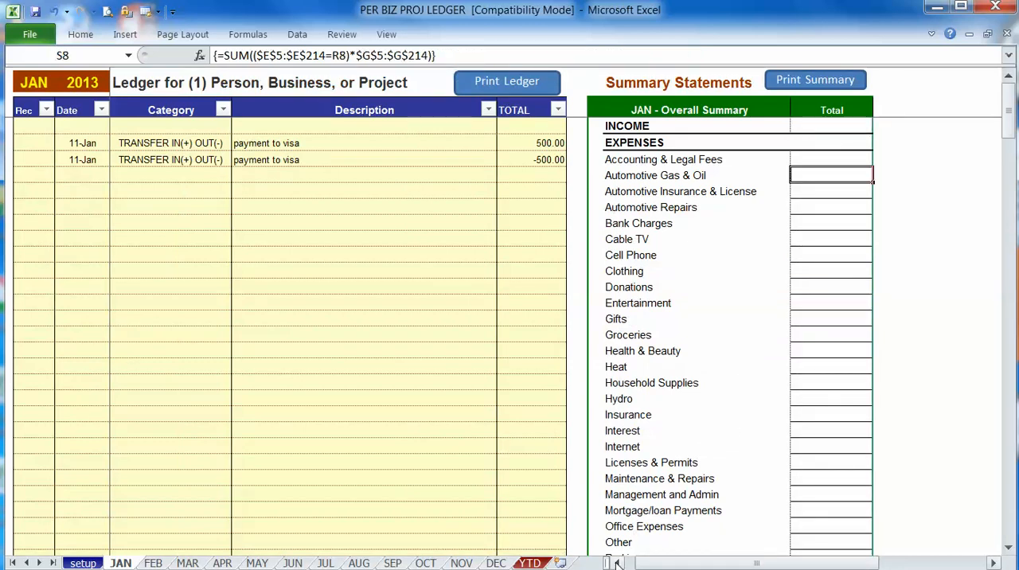
left_click(133, 82)
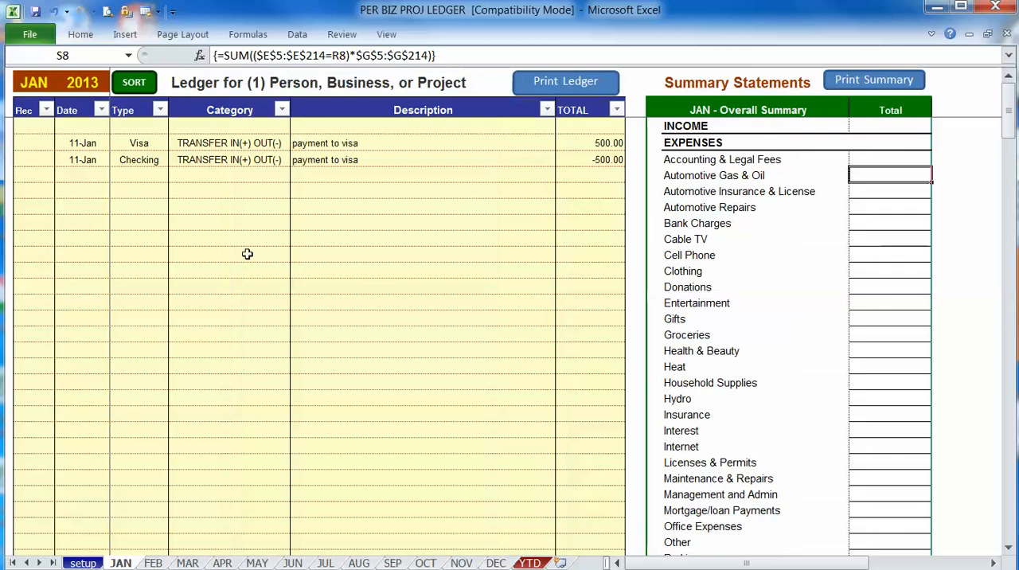
mouse_move(231, 245)
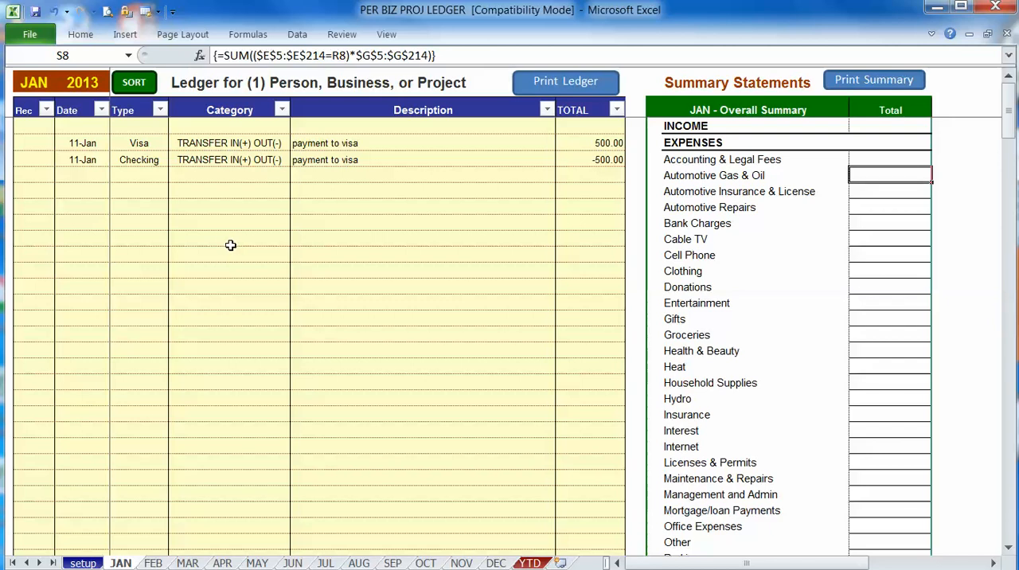
mouse_move(222, 238)
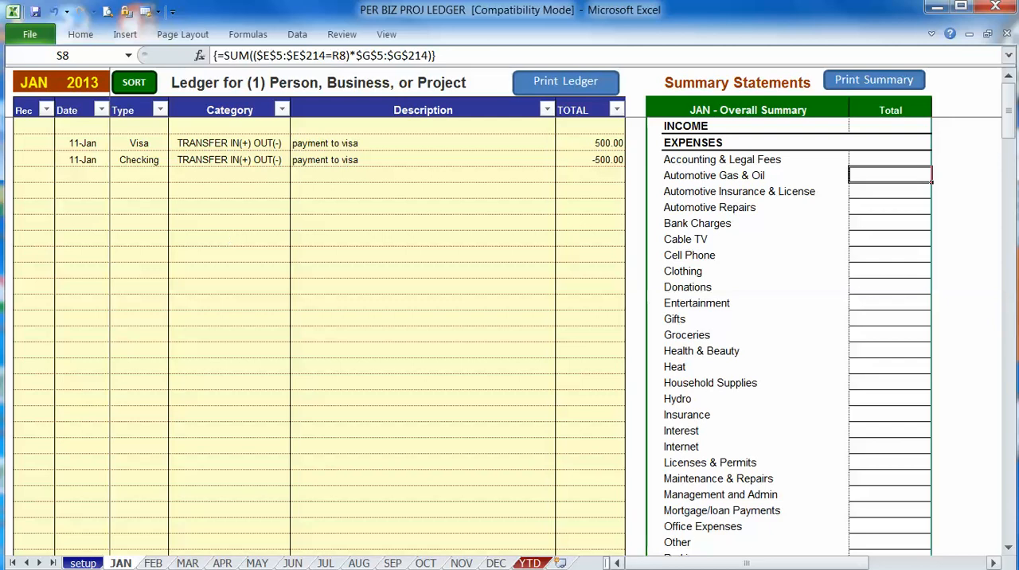
mouse_move(174, 191)
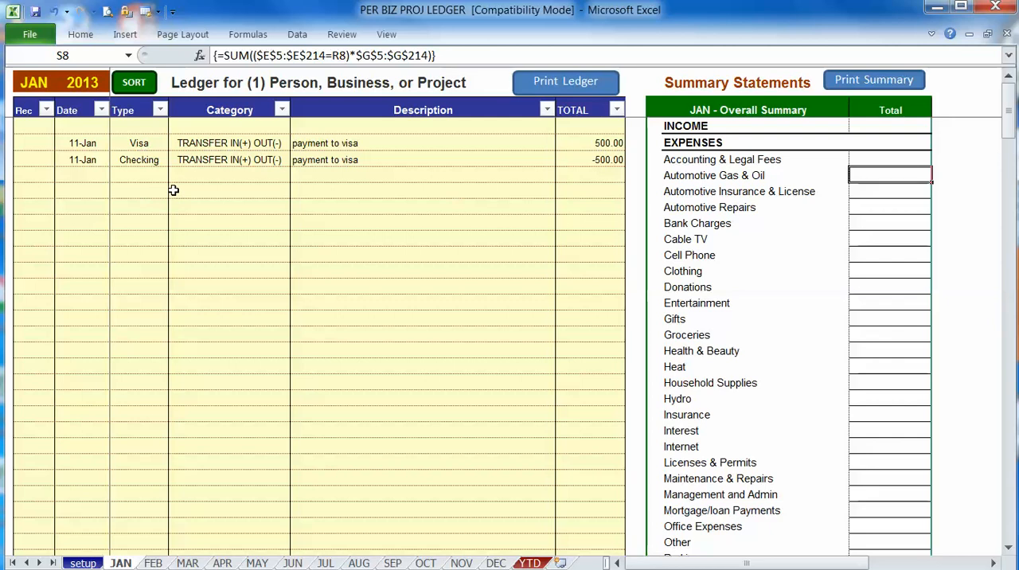
Start row 9 dated 15 as a Savings entry with category TRANSFER IN(+) OUT(-)
left_click(82, 190)
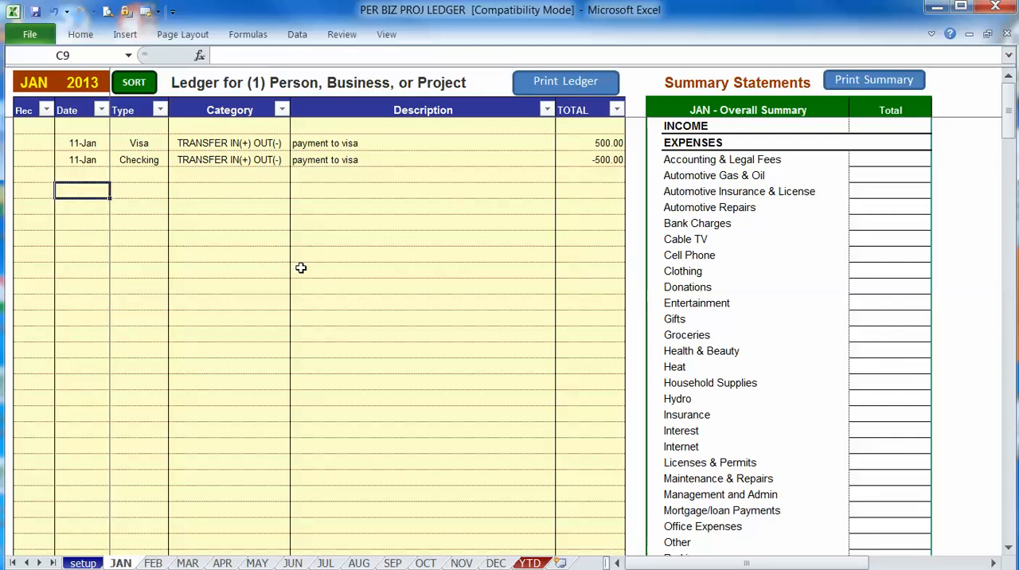
type("15-Jan")
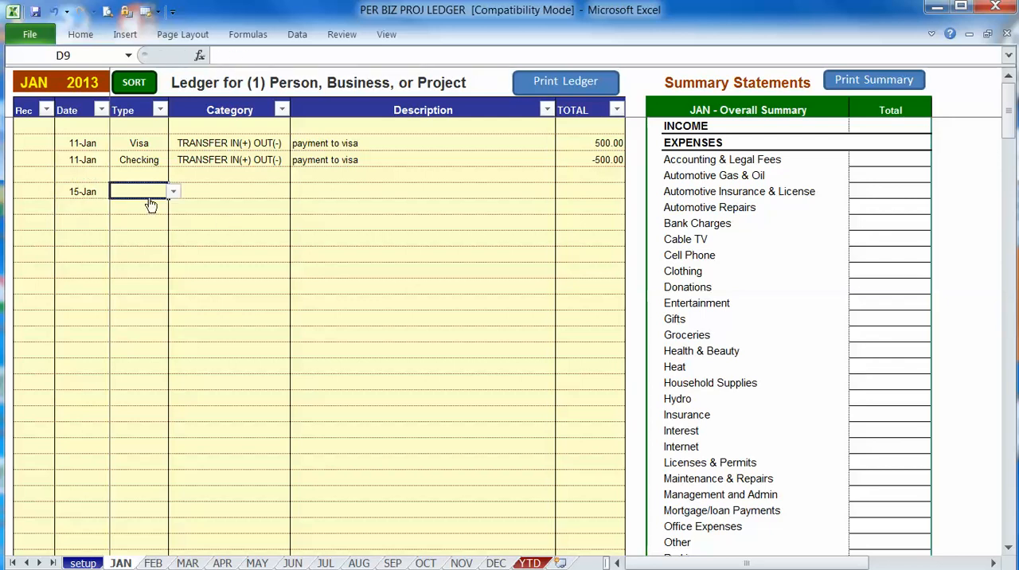
left_click(173, 191)
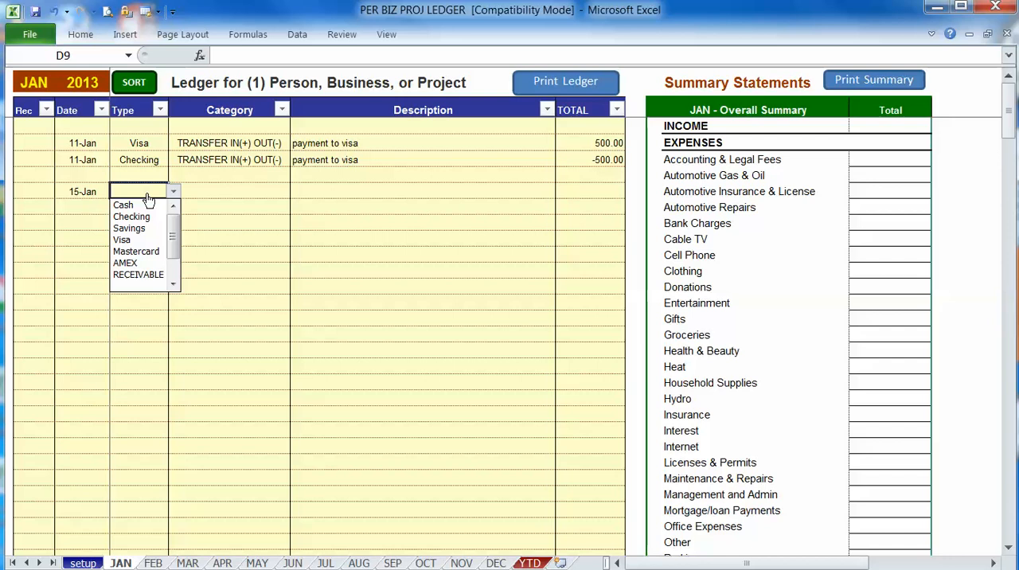
mouse_move(131, 216)
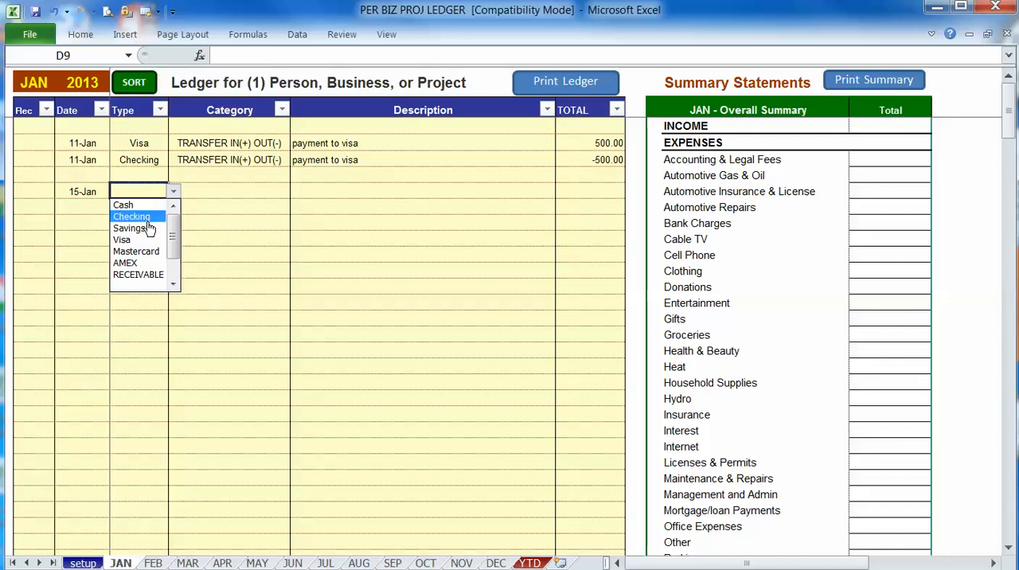
mouse_move(129, 229)
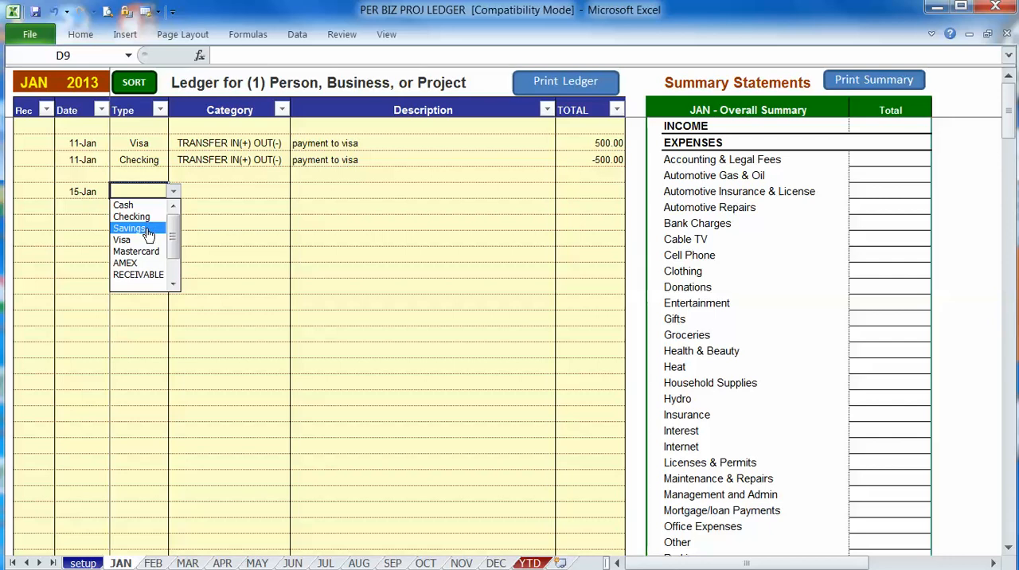
left_click(129, 228)
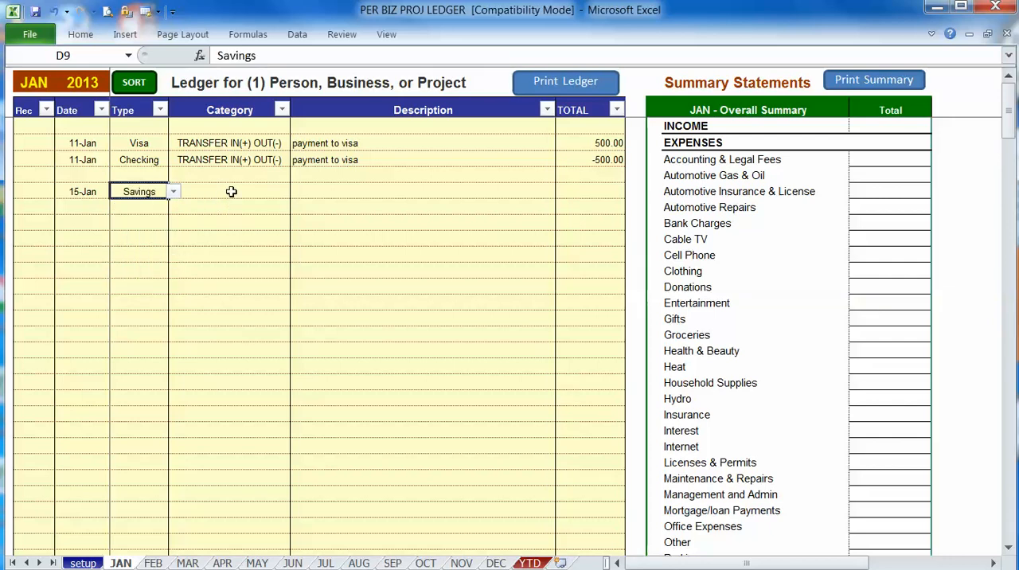
left_click(296, 192)
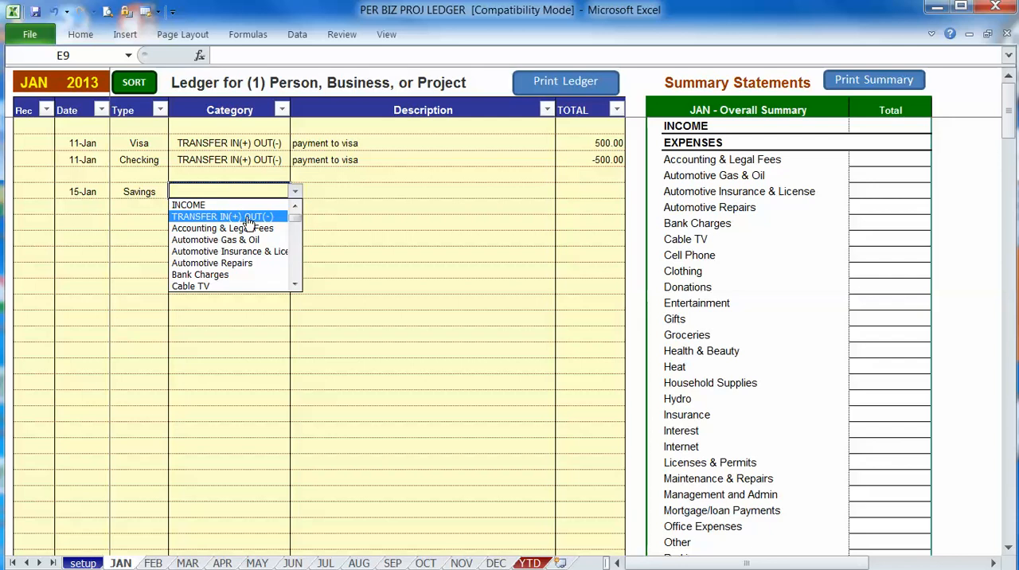
left_click(222, 216)
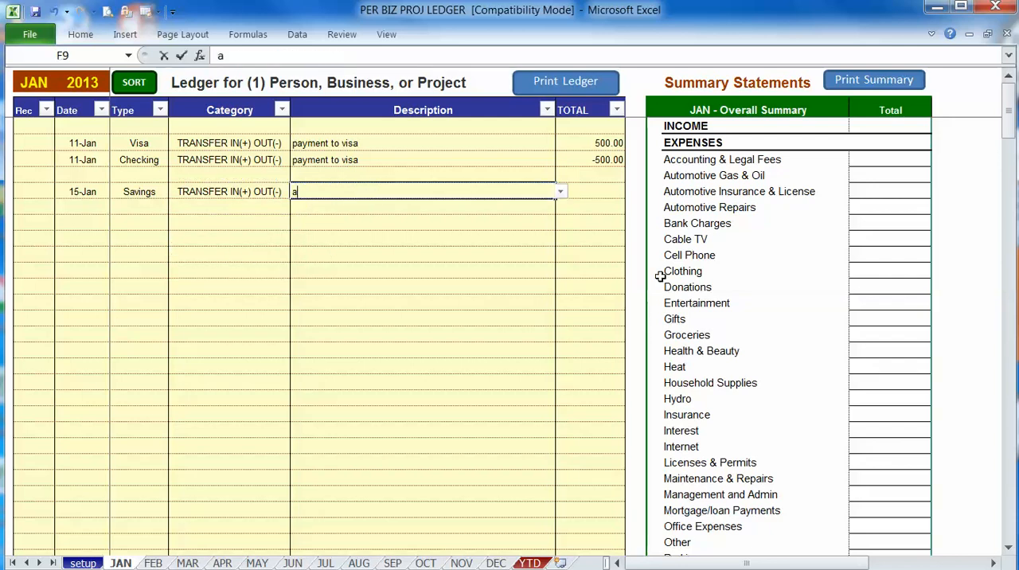
Describe it 'atm withdrawal' and commit the -60 total
type("tm withdrawal")
left_click(591, 191)
type("-")
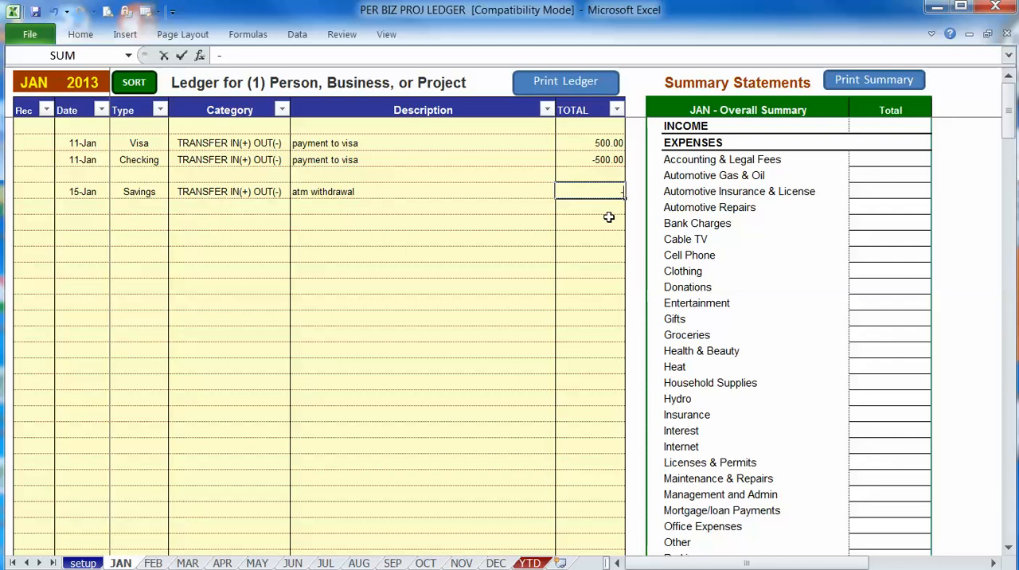
key("Return")
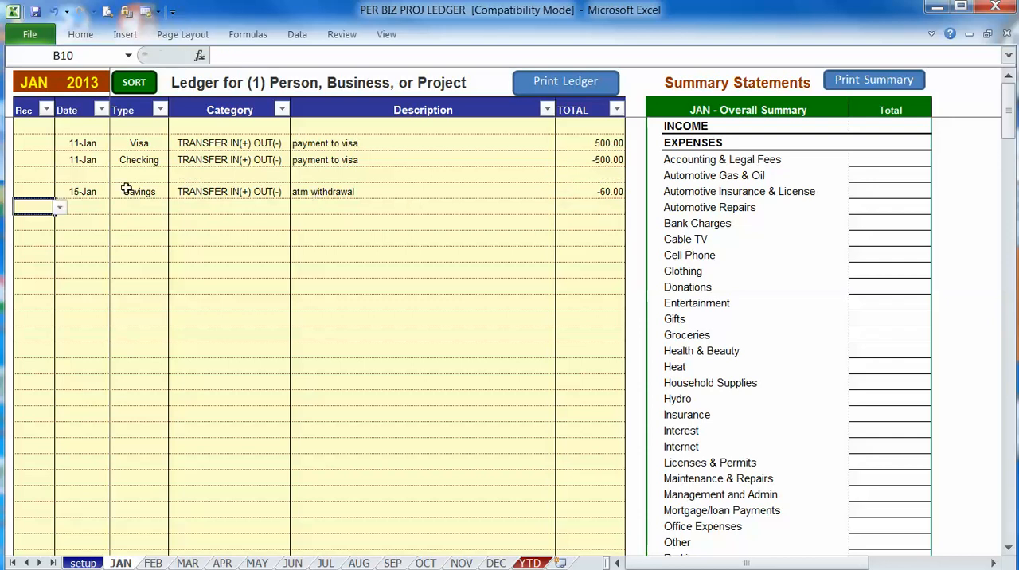
left_click(82, 191)
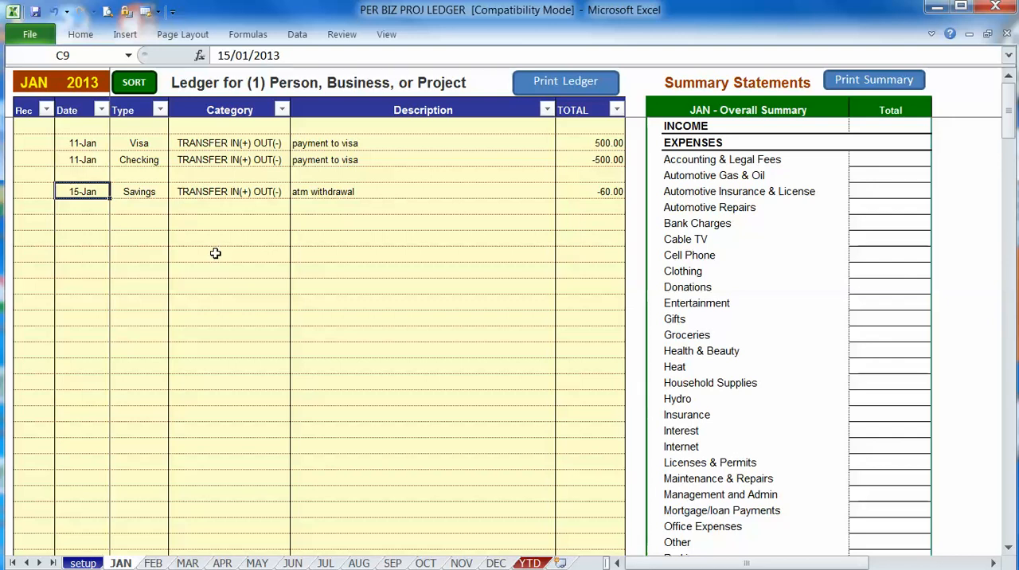
mouse_move(819, 281)
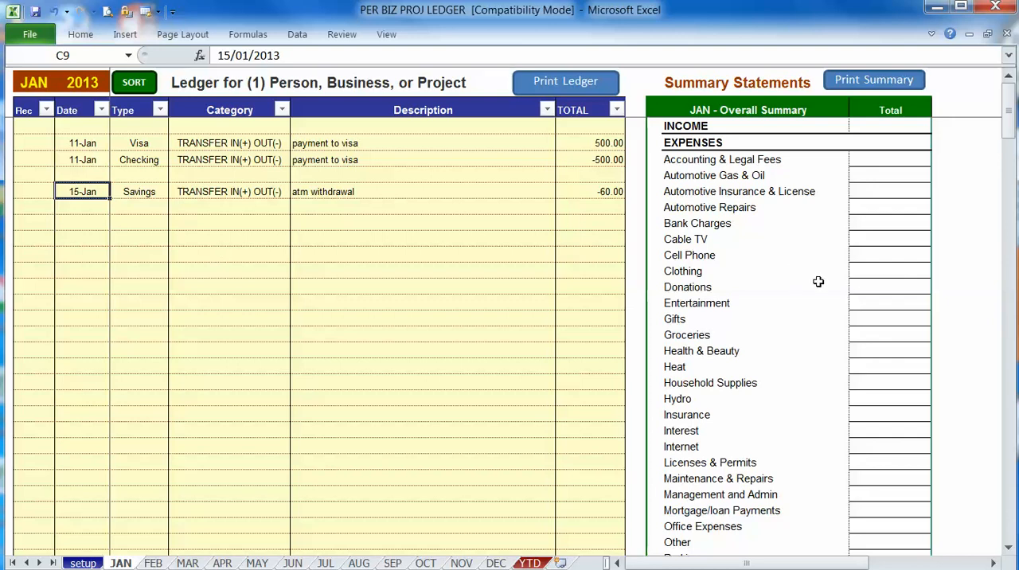
scroll("down", 3)
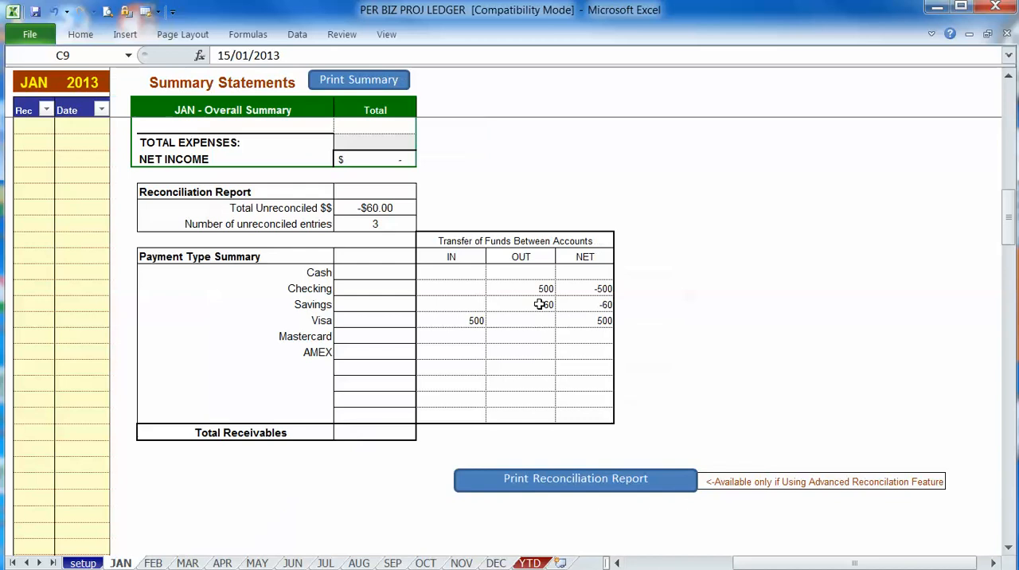
left_click(521, 304)
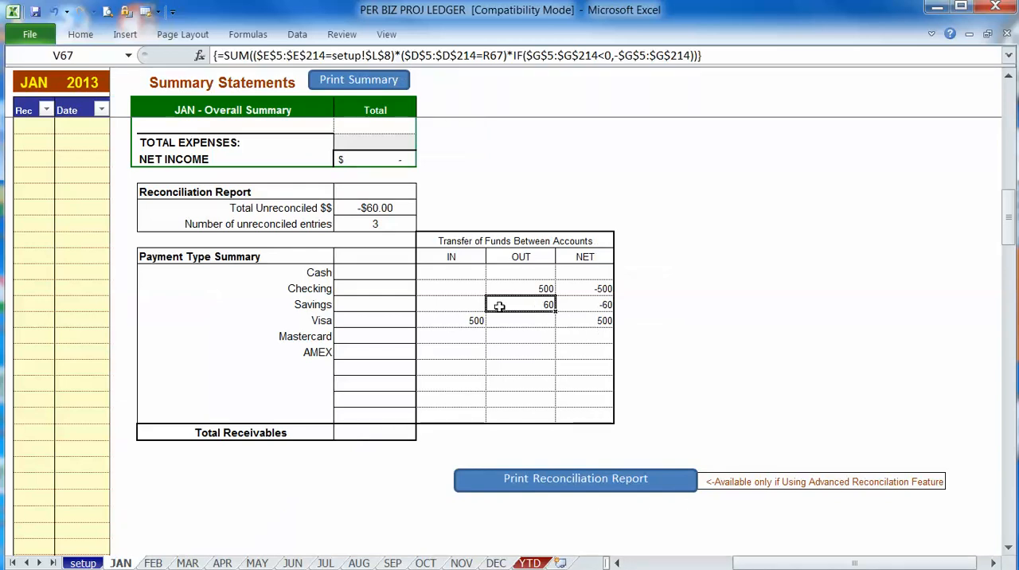
mouse_move(752, 563)
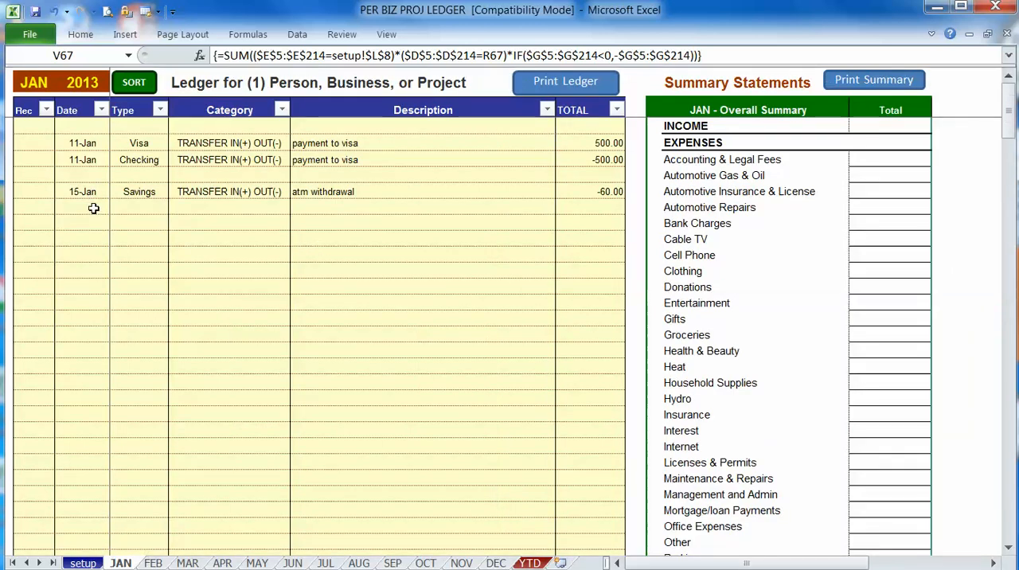
mouse_move(650, 392)
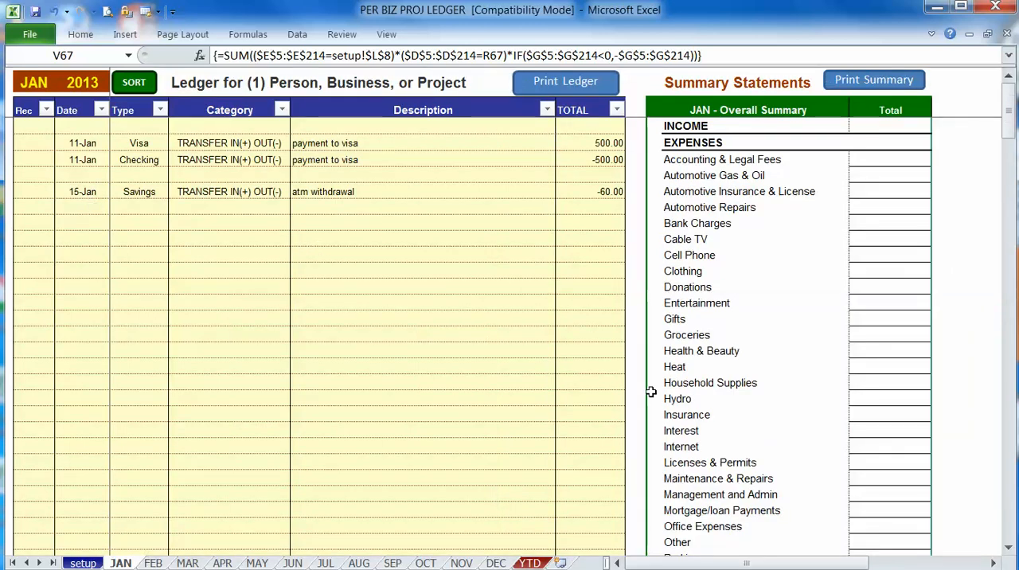